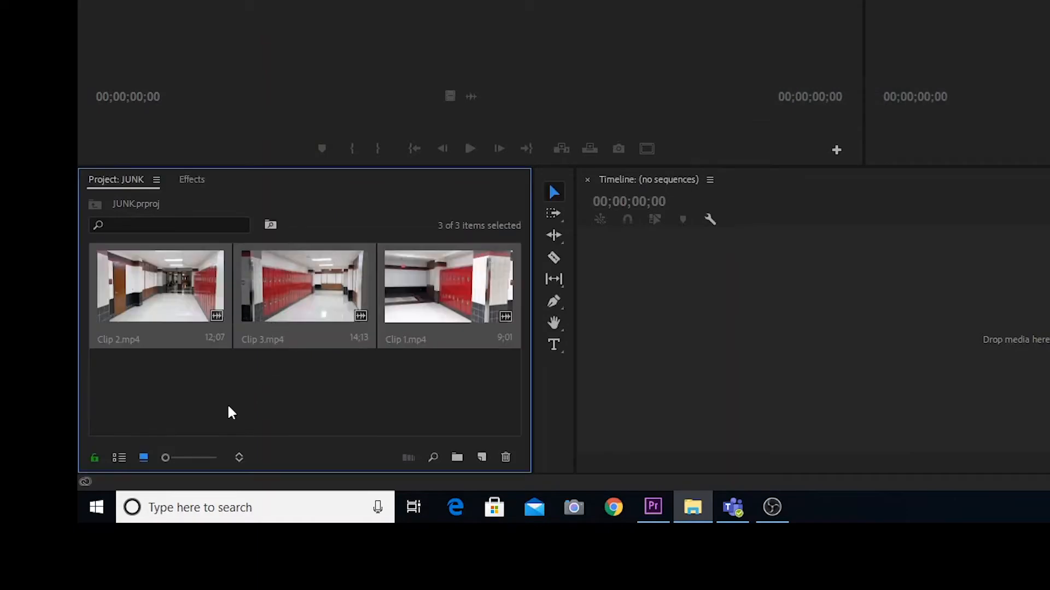
- Clear the selection of the three hallway clips in the Project bin
{"action": "left_click", "coordinate": [210, 408]}
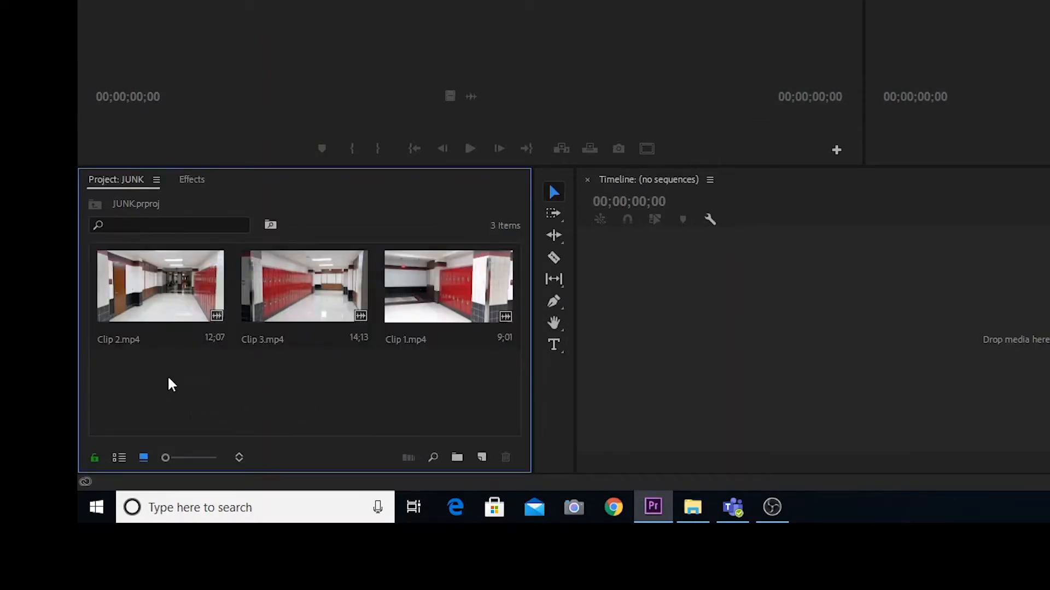
- Import Clip 5 from Labs > MAHS TV > Matching Action 1 into the bin
{"action": "right_click", "coordinate": [171, 384]}
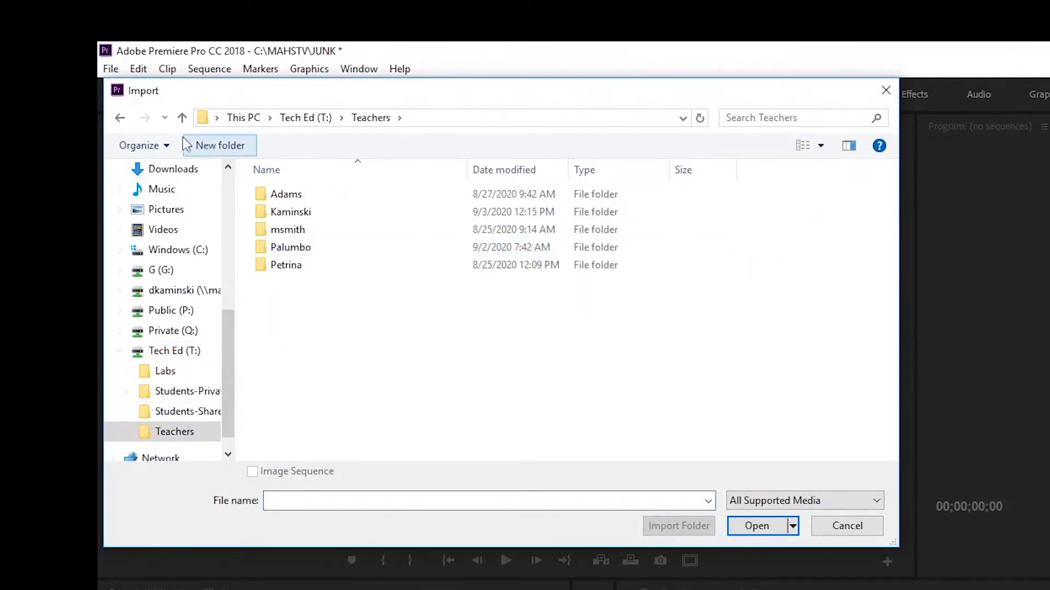
{"action": "left_click", "coordinate": [164, 370]}
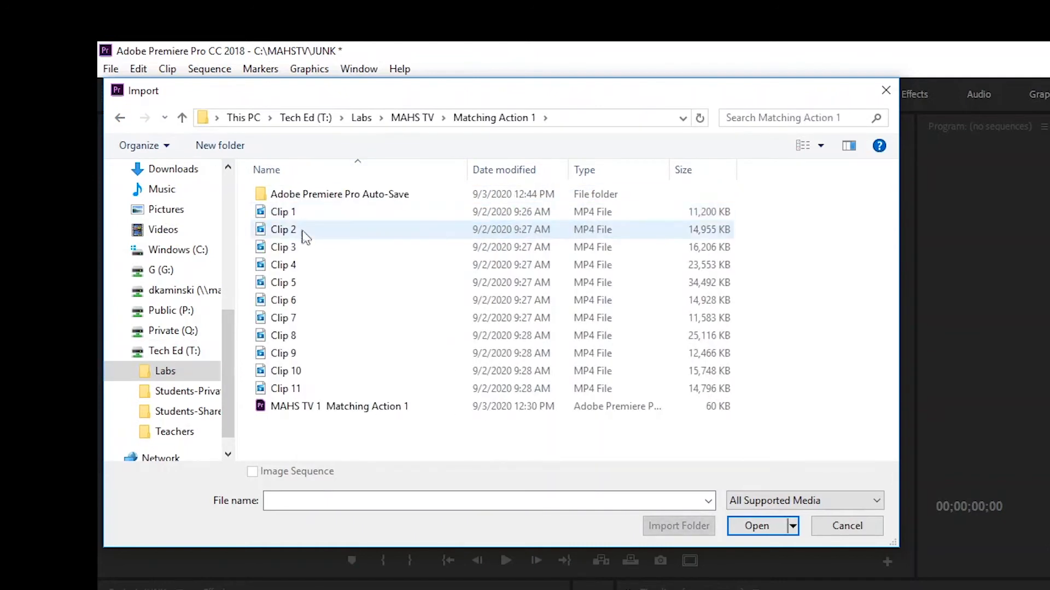
{"action": "left_click", "coordinate": [283, 282]}
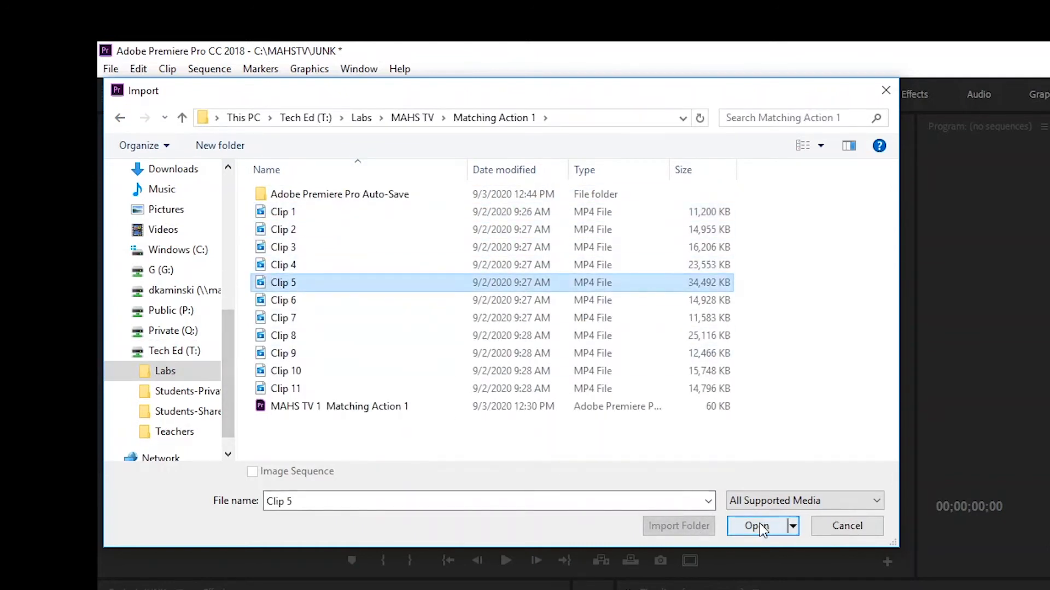
{"action": "left_click", "coordinate": [757, 525]}
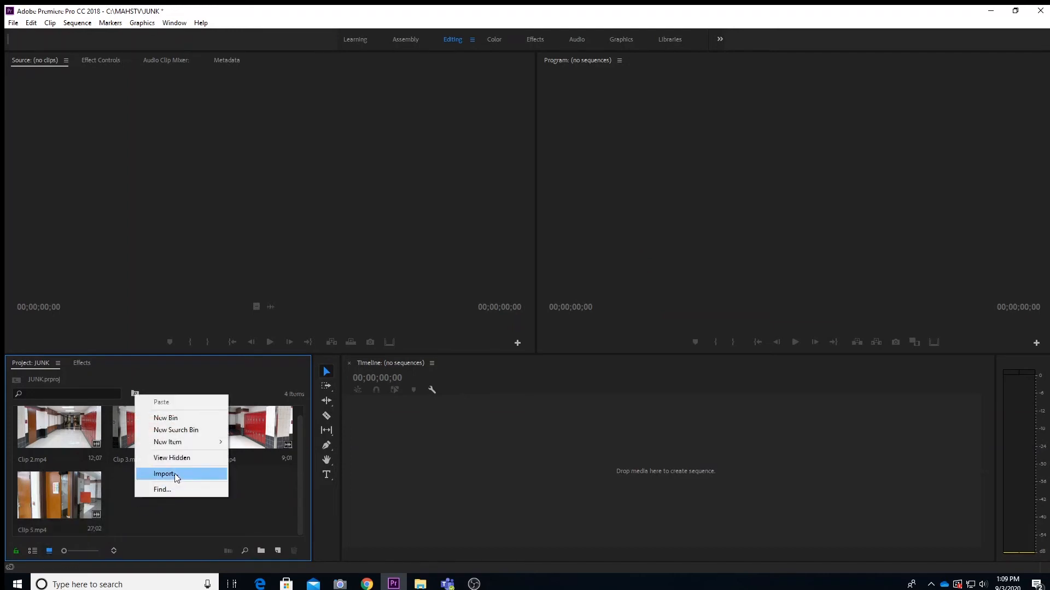
- Reopen the Import window on the Matching Action 1 folder
{"action": "left_click", "coordinate": [164, 474]}
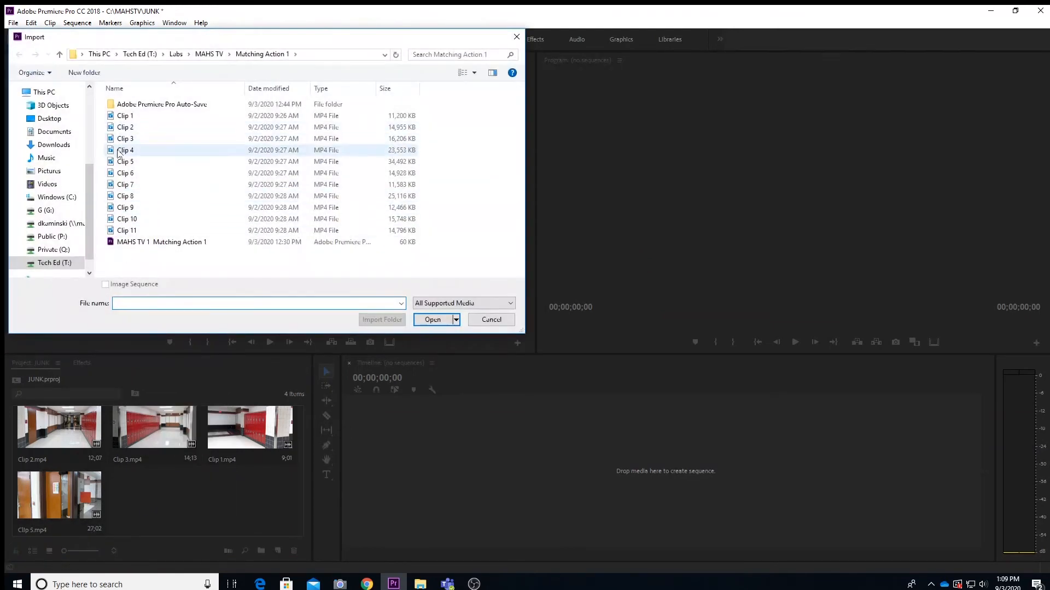